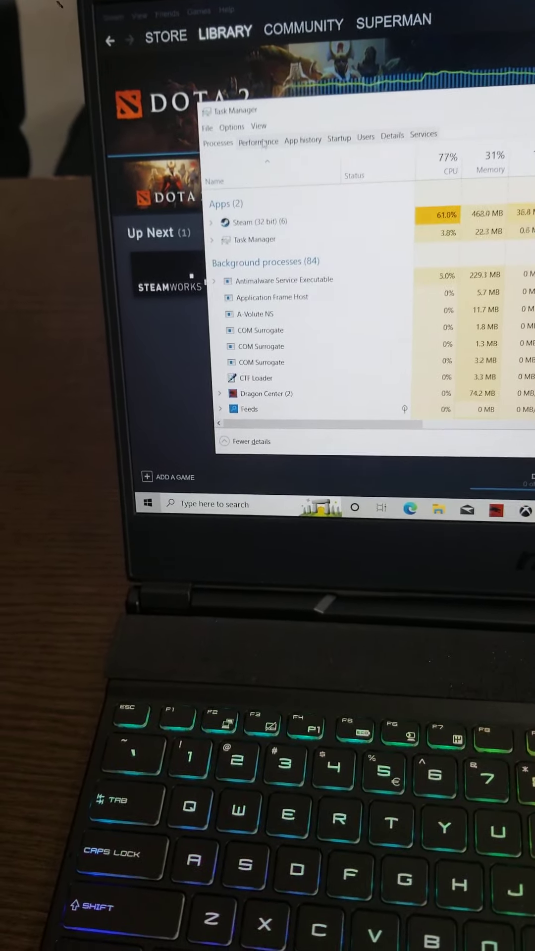
# View CPU performance: i5-10300H at 87% utilization, 3.63 GHz, 4 cores, 8 logical processors.
pyautogui.click(257, 139)
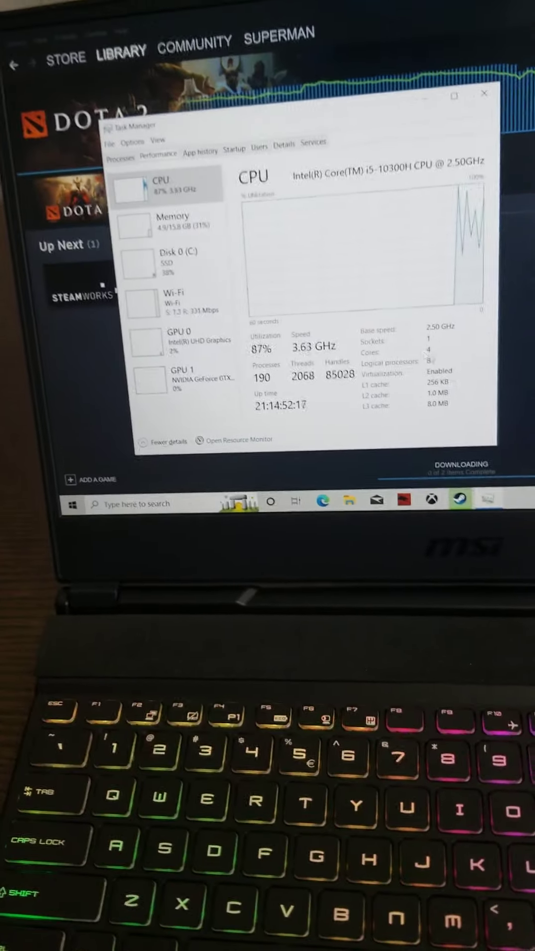